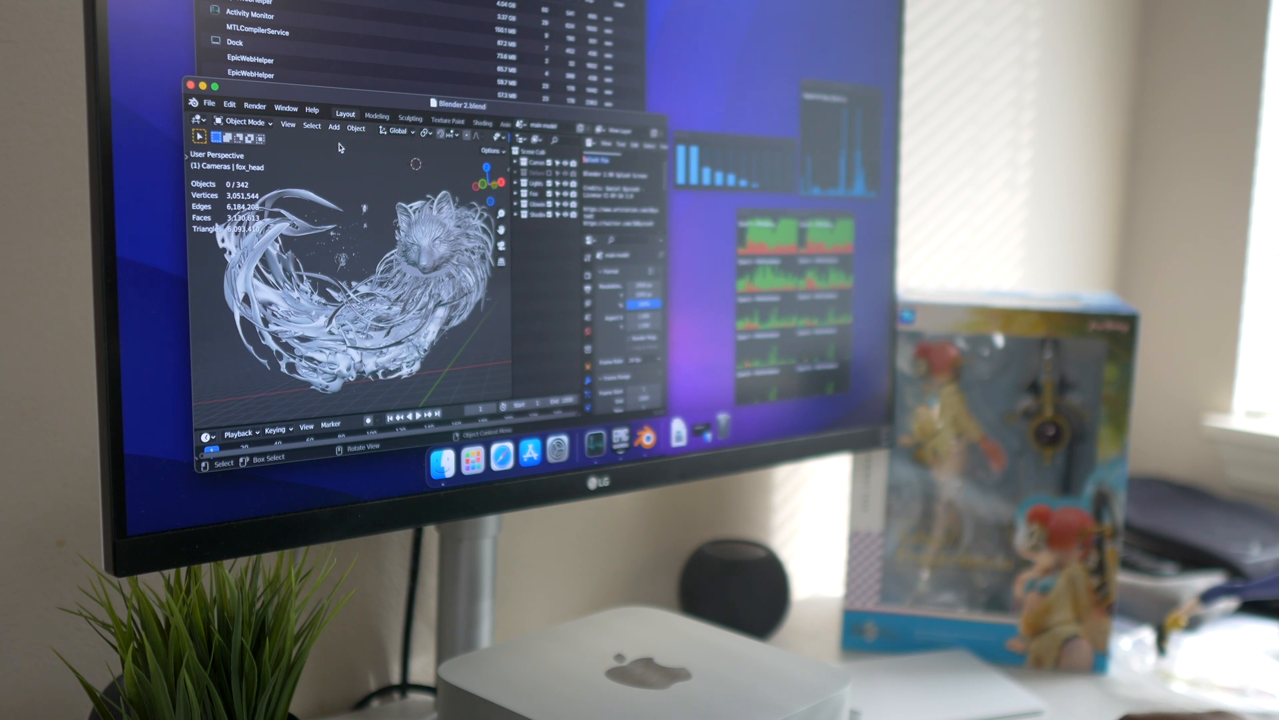
- Open Edit > Preferences to the System section showing Apple M1 Max (GPU) for Cycles
click(229, 106)
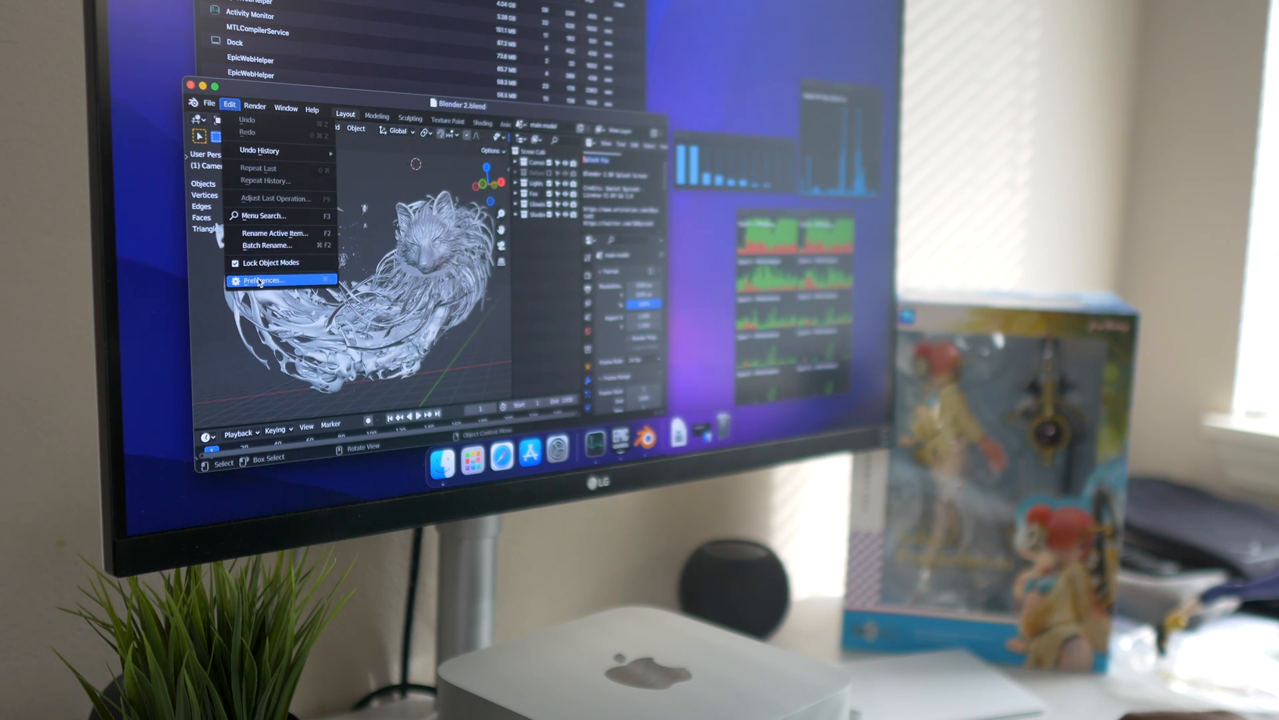
click(256, 279)
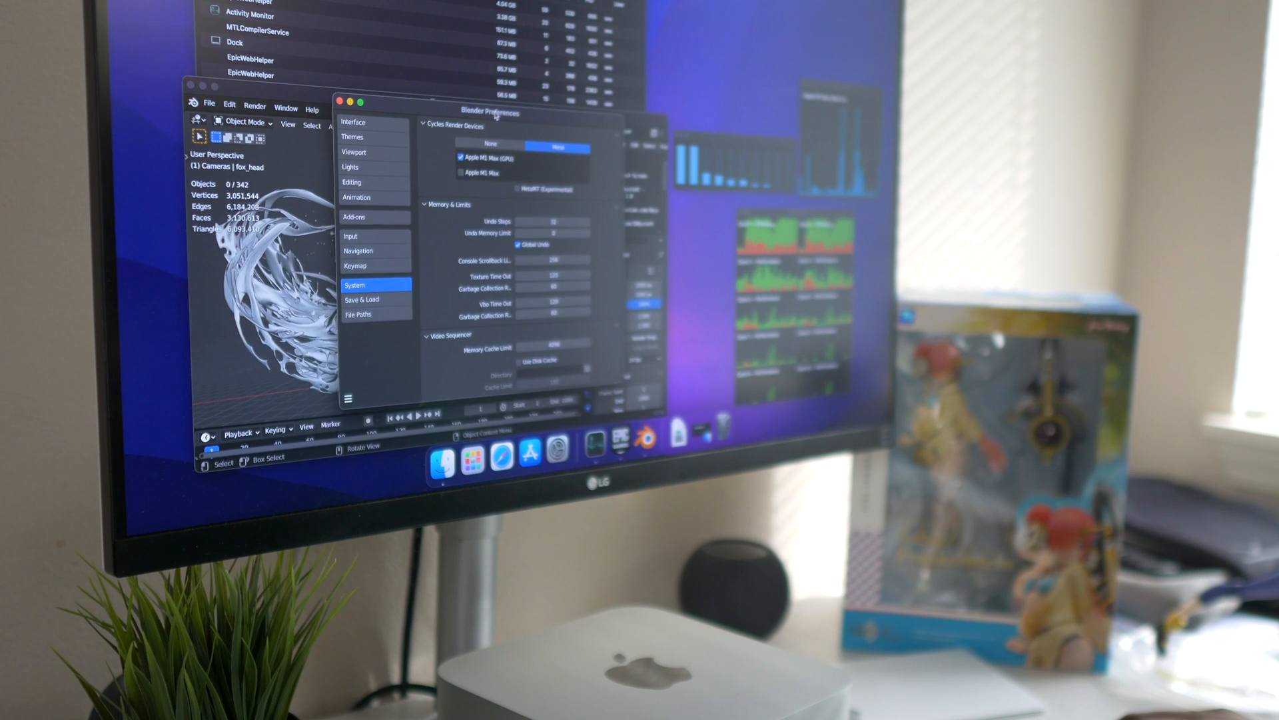